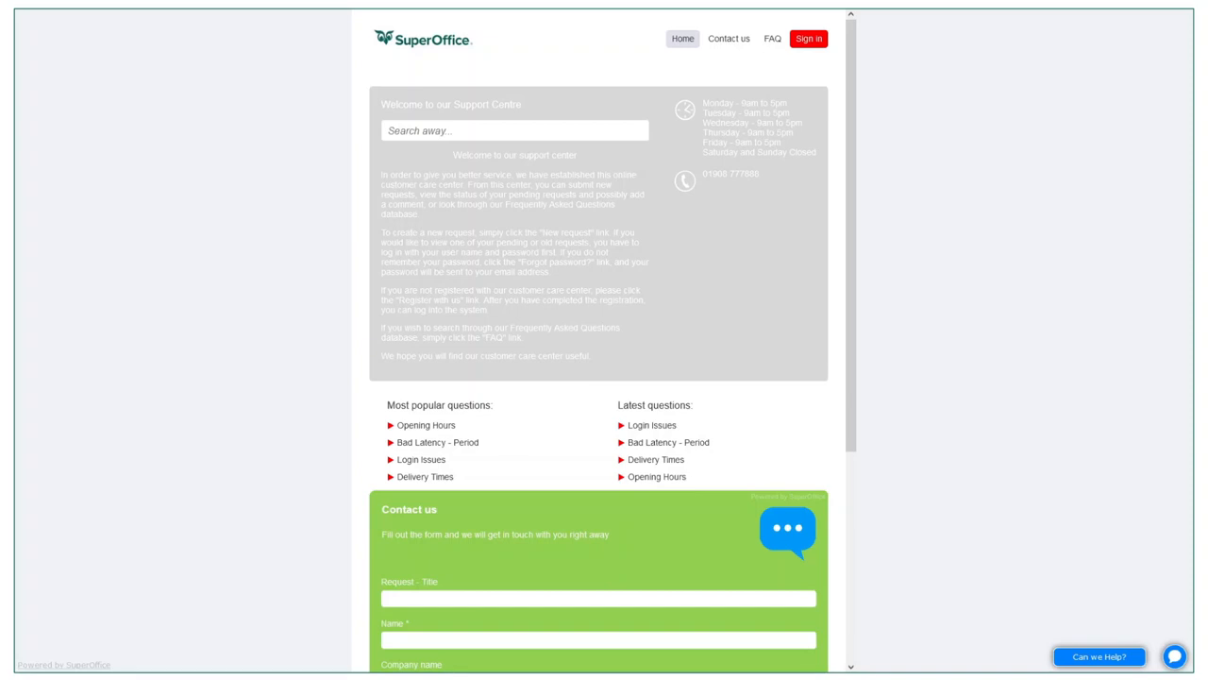
{"action": "mouse_move", "coordinate": [936, 265]}
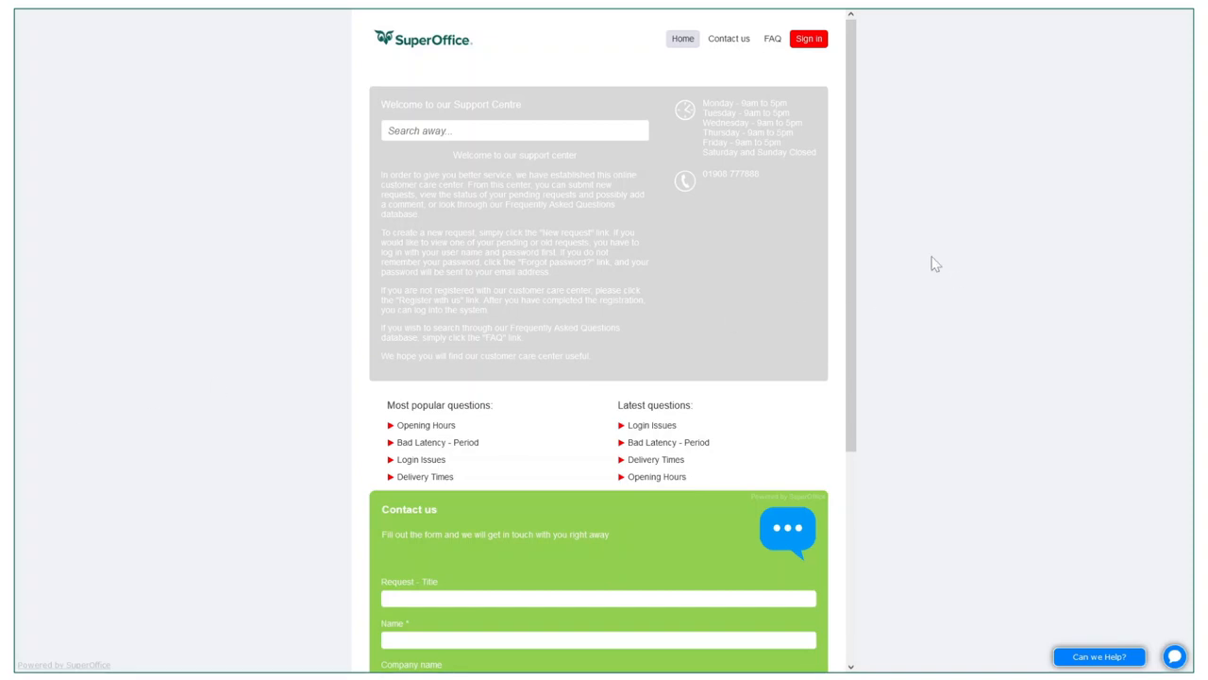
Browse the portal: view the Opening Hours FAQ, the contact form and the FAQ list, then return home.
{"action": "scroll", "scroll_direction": "down", "scroll_amount": 3}
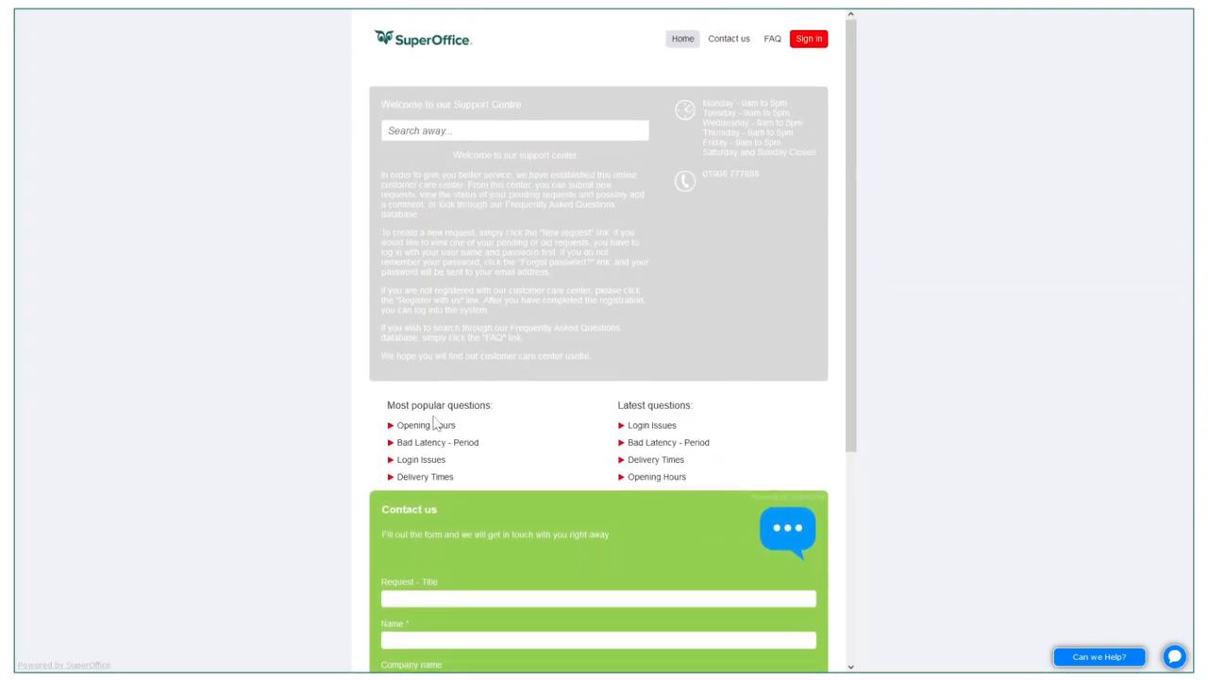
{"action": "mouse_move", "coordinate": [642, 427]}
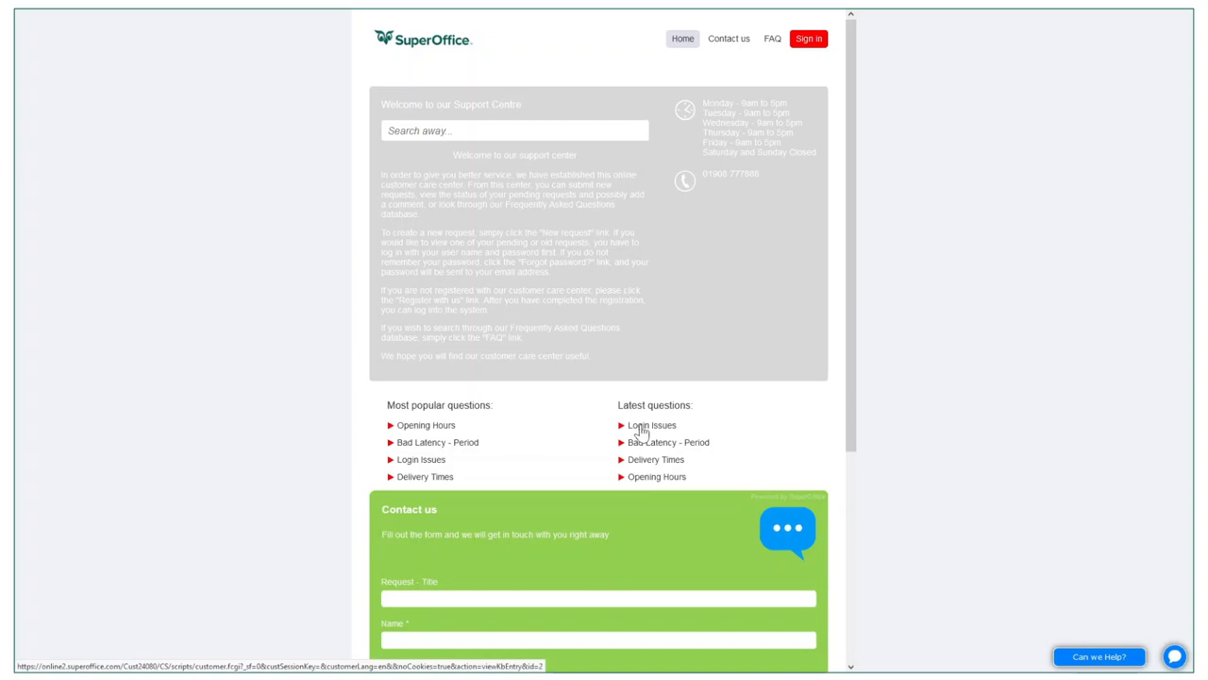
{"action": "left_click", "coordinate": [426, 424]}
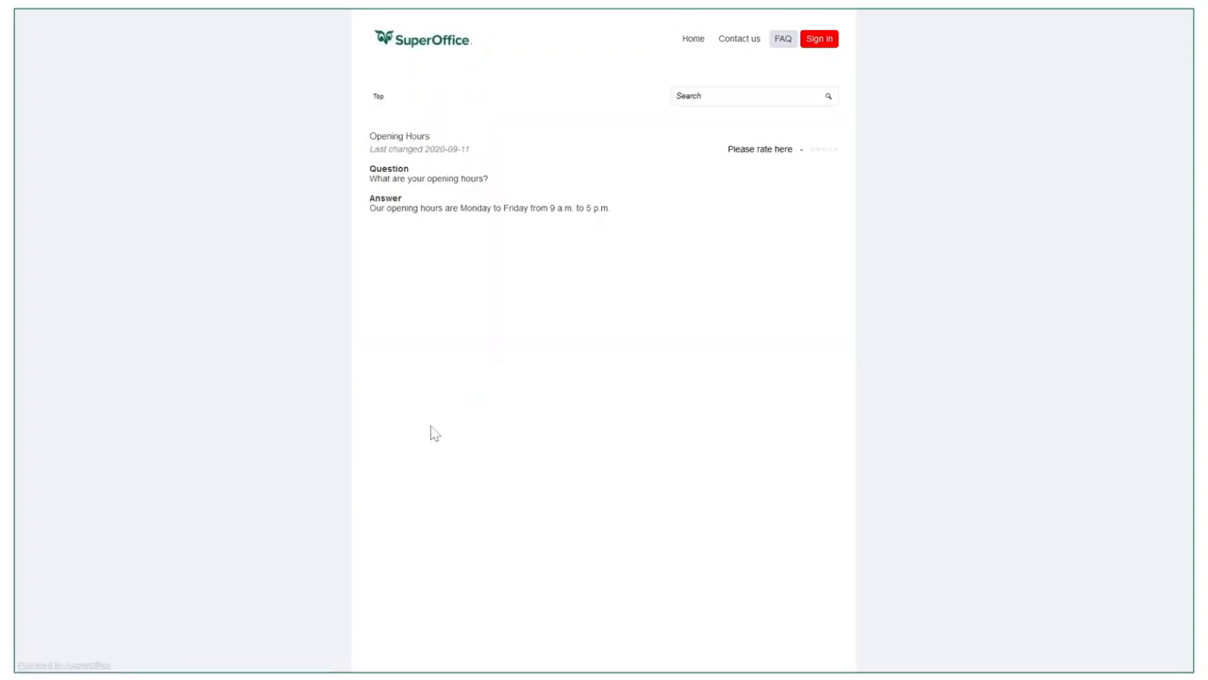
{"action": "mouse_move", "coordinate": [693, 38]}
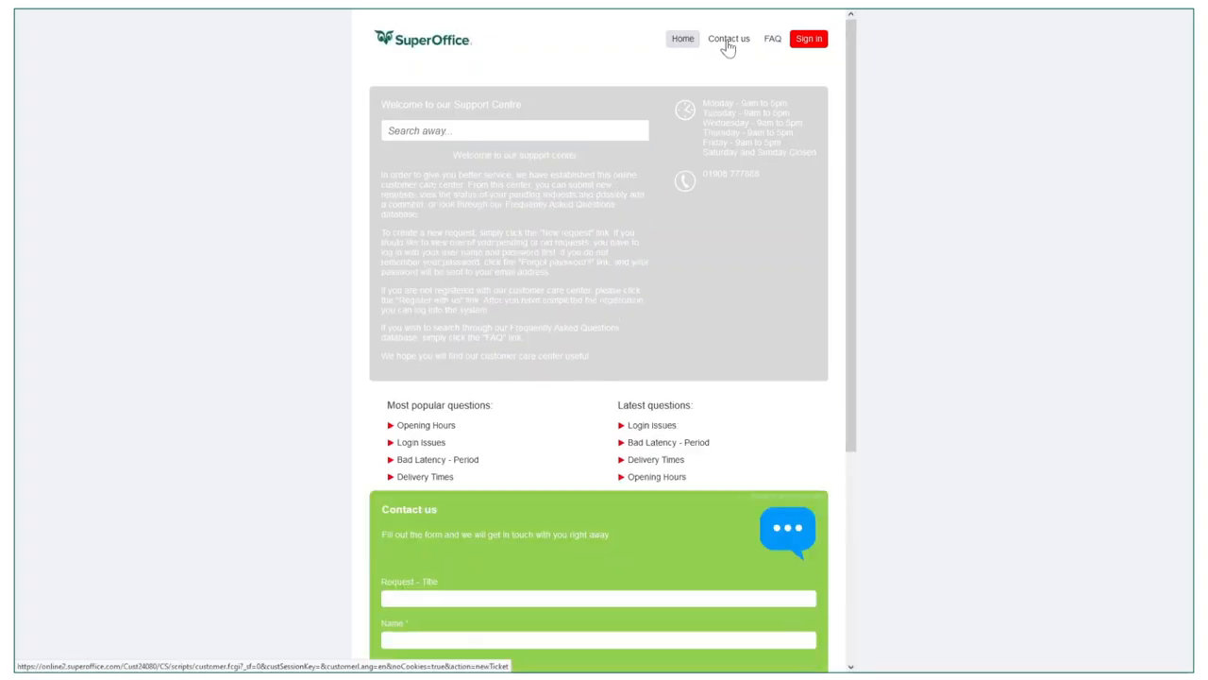
{"action": "left_click", "coordinate": [728, 38]}
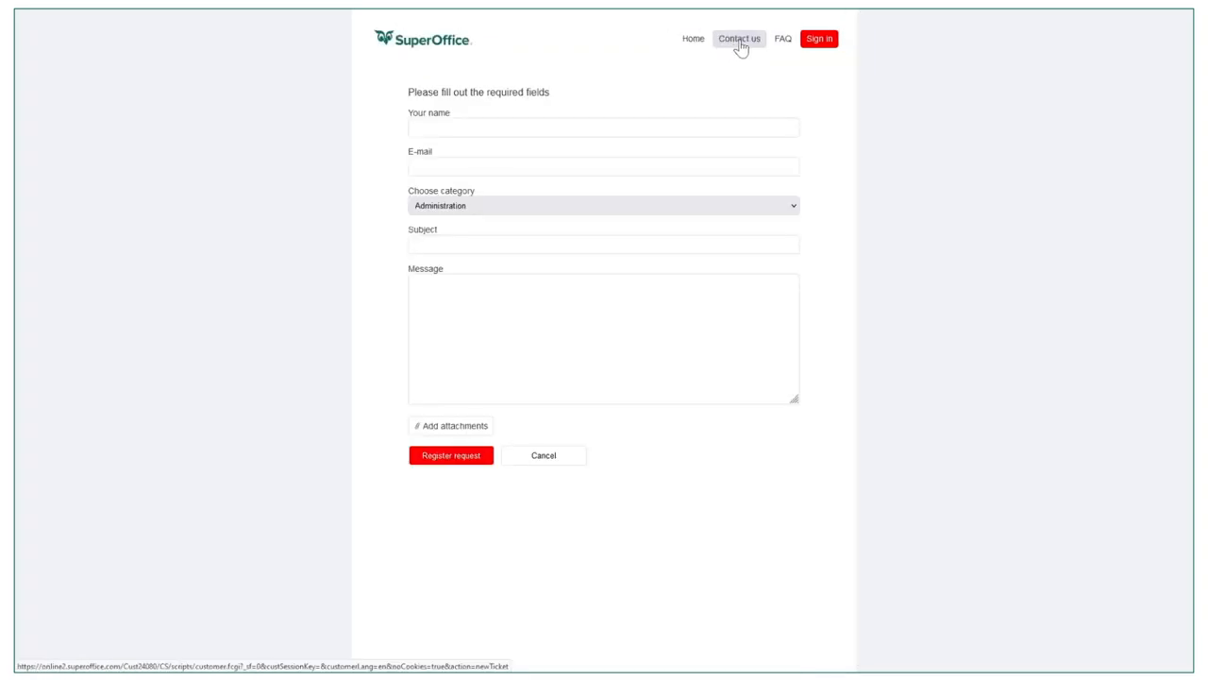
{"action": "left_click", "coordinate": [782, 38]}
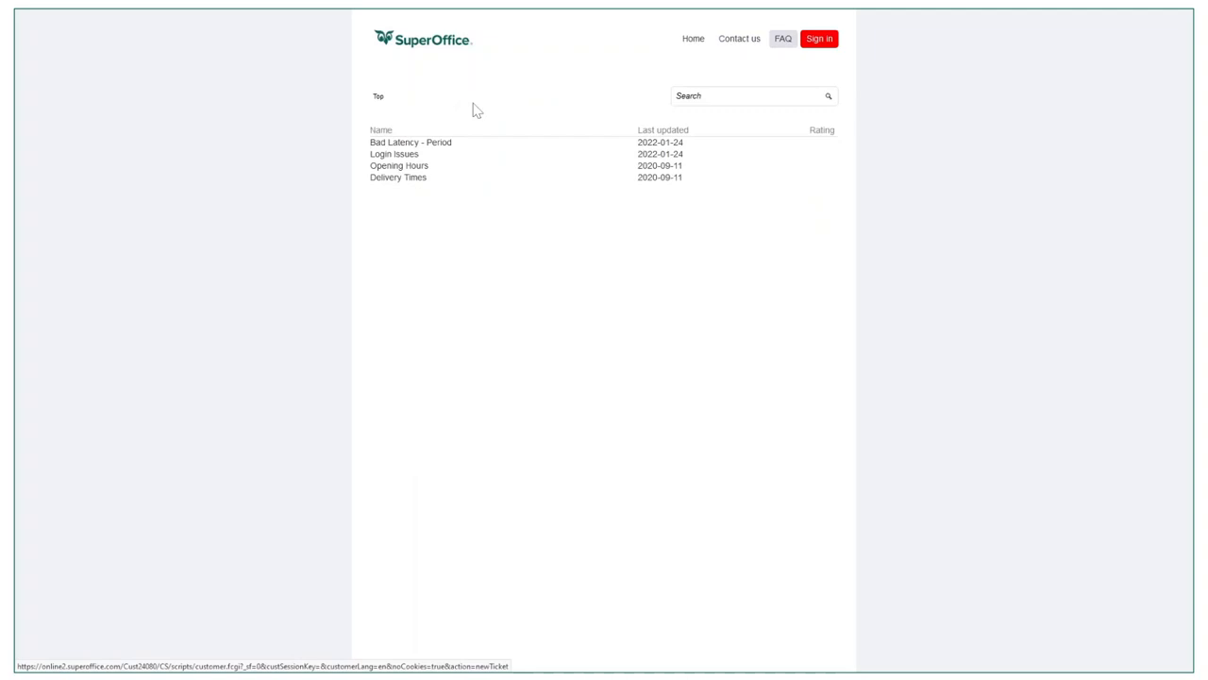
{"action": "left_click", "coordinate": [695, 38]}
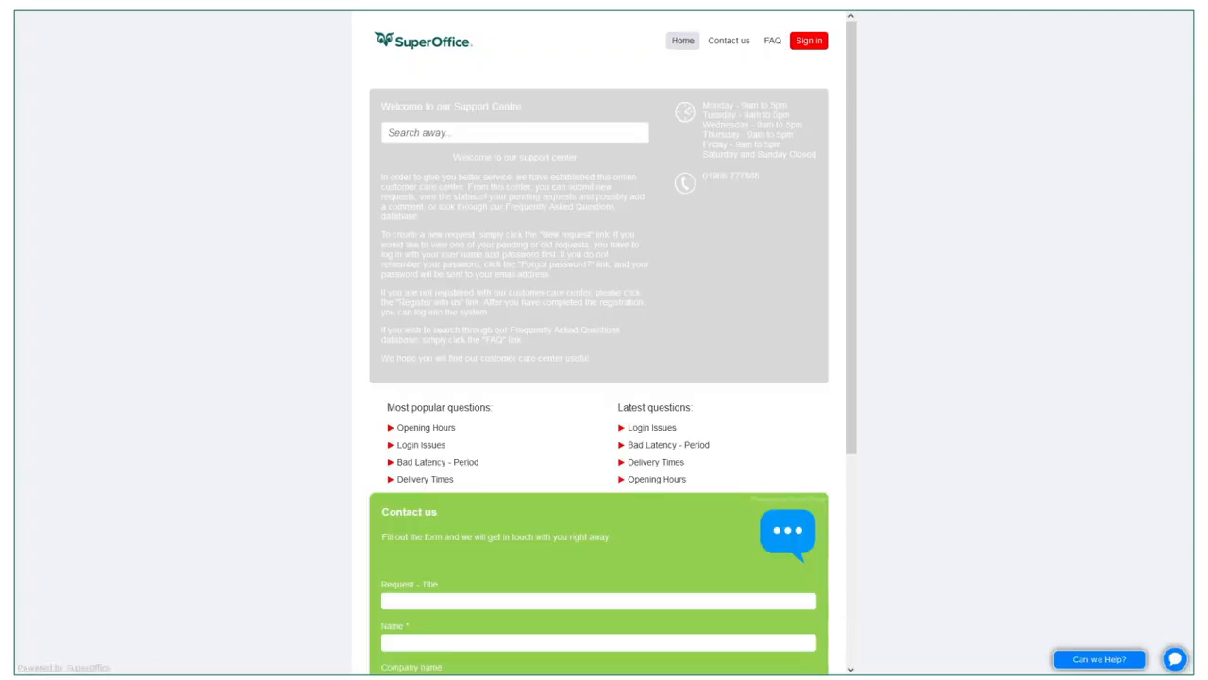
{"action": "scroll", "scroll_direction": "down", "scroll_amount": 3}
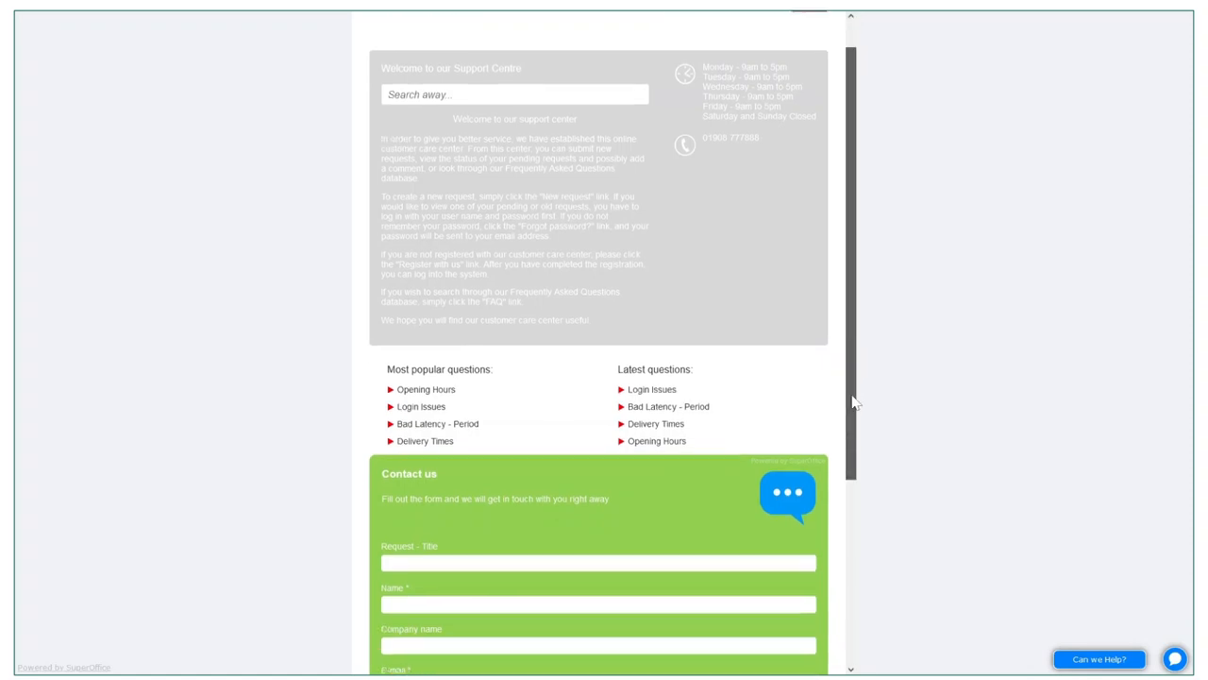
{"action": "scroll", "scroll_direction": "down", "scroll_amount": 3}
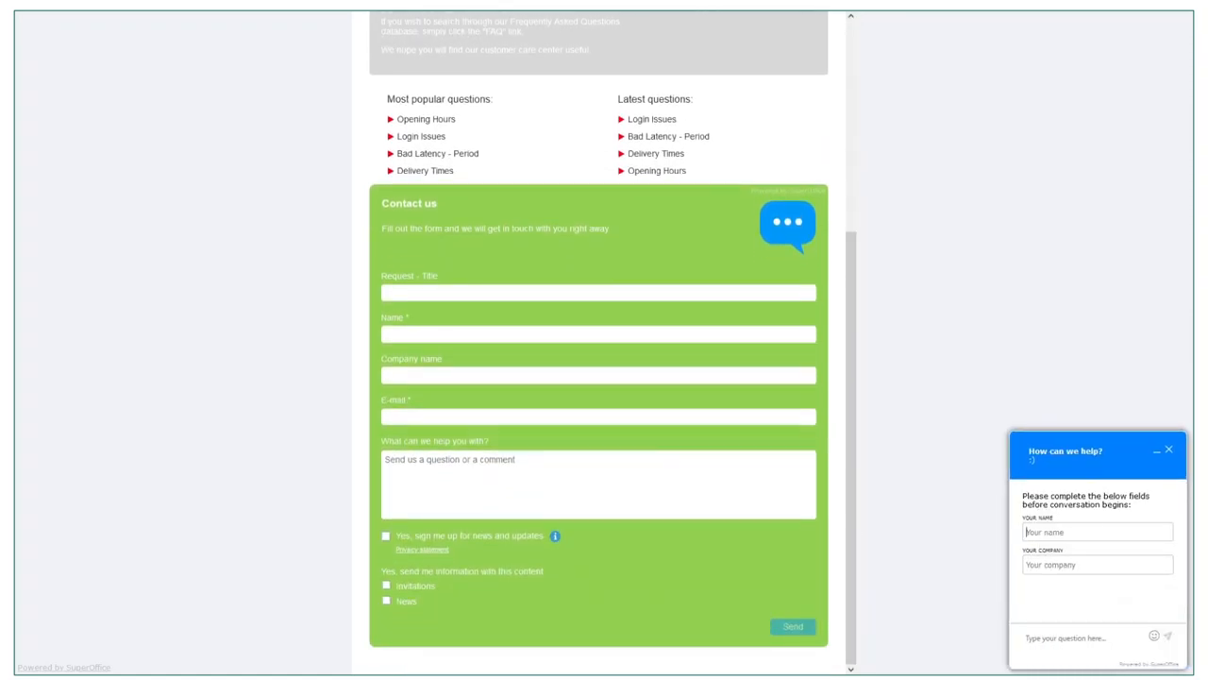
{"action": "type", "text": "Karl Jones"}
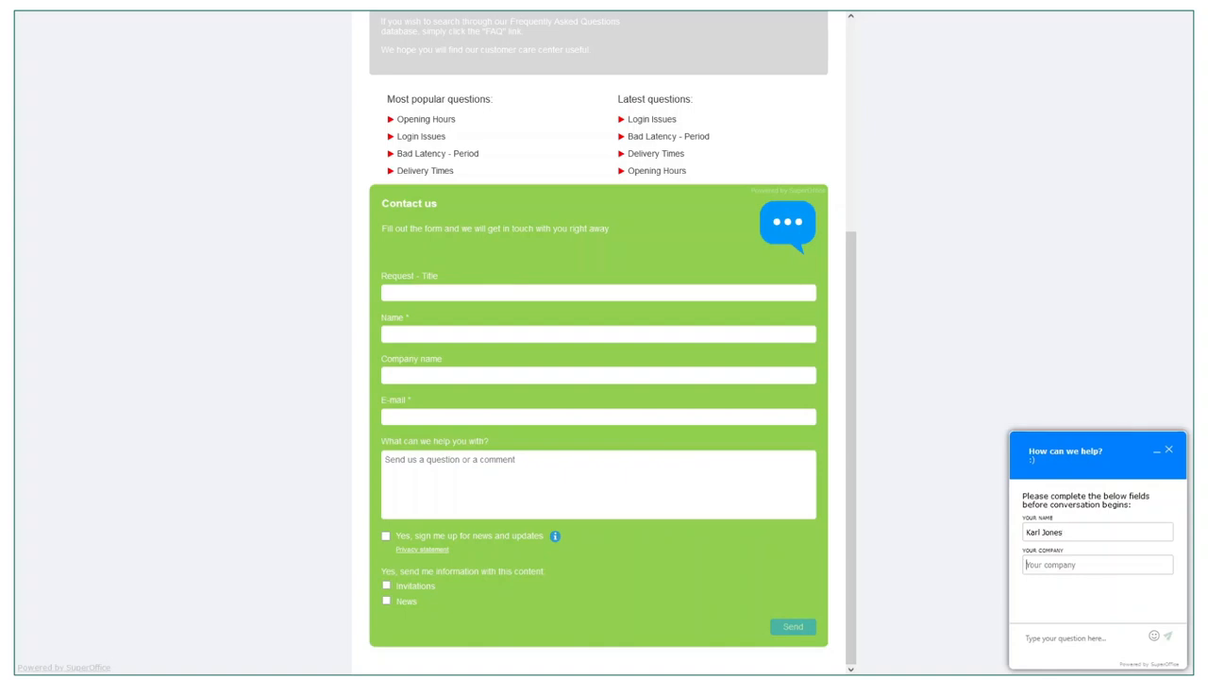
{"action": "type", "text": "KG Servic"}
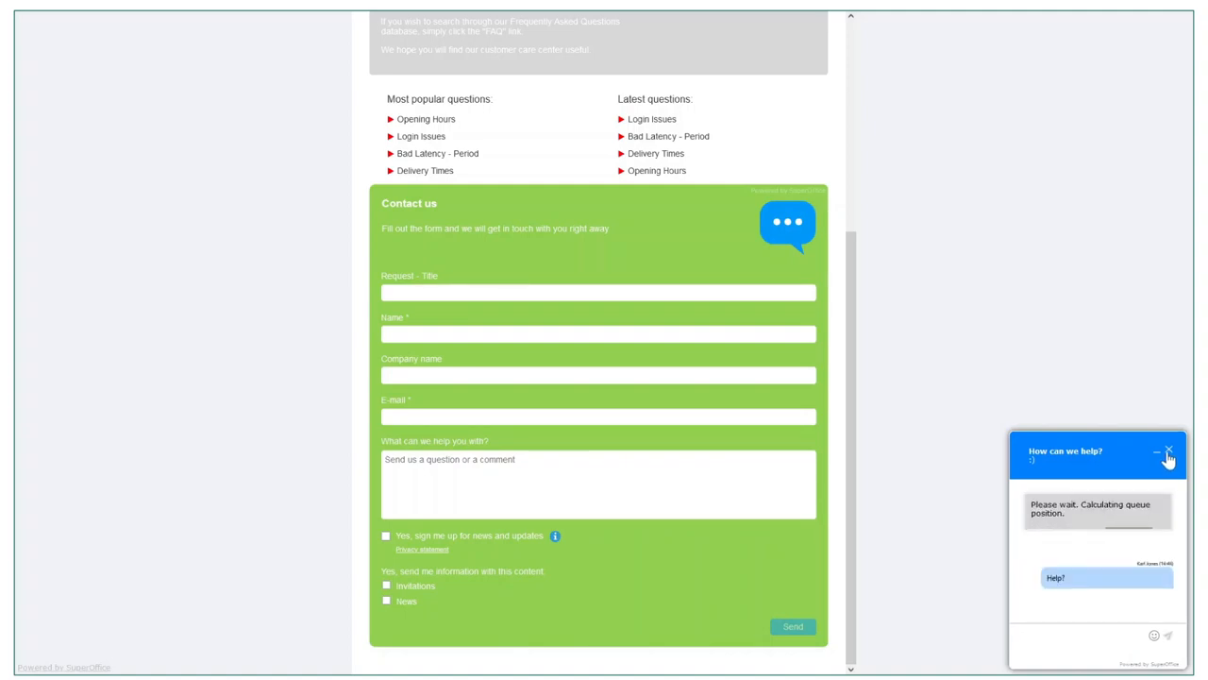
{"action": "left_click", "coordinate": [1168, 451]}
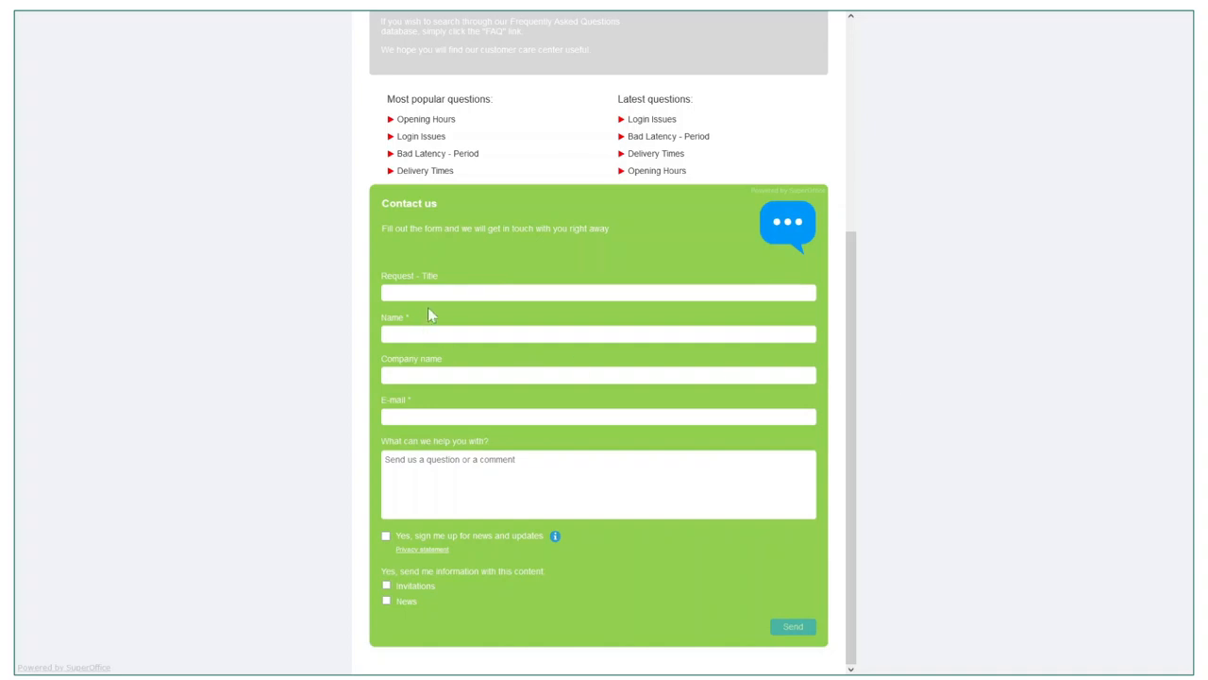
{"action": "type", "text": "Please Help"}
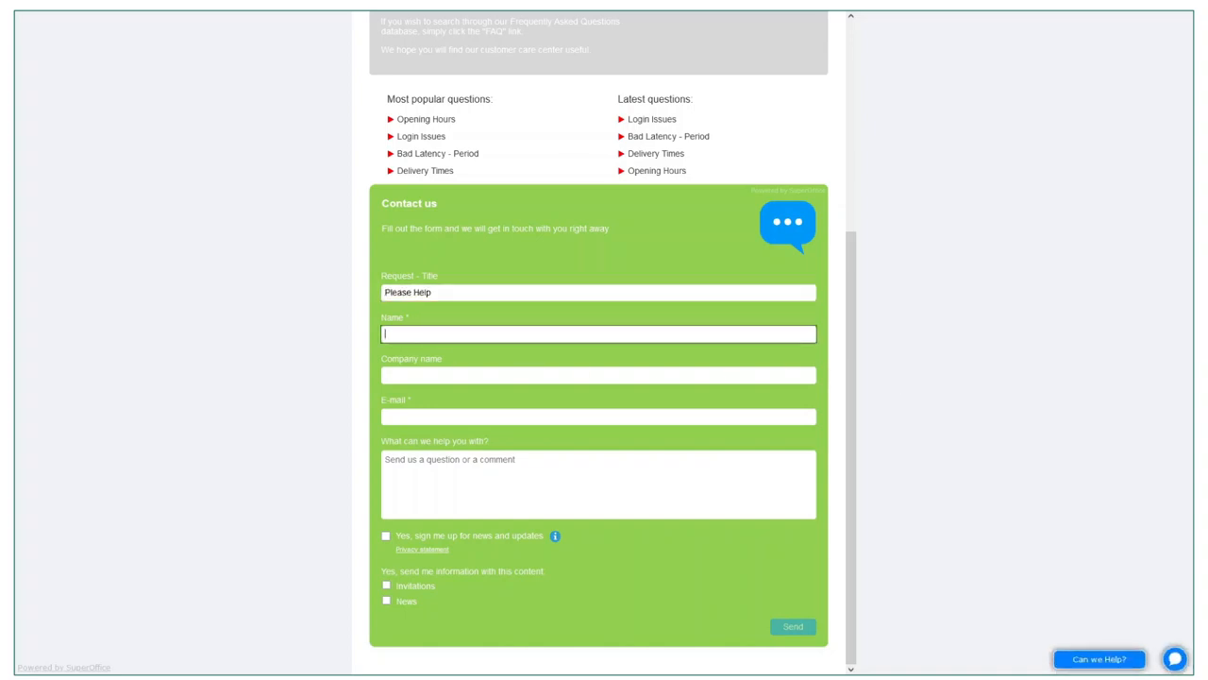
{"action": "type", "text": "Karl Jon"}
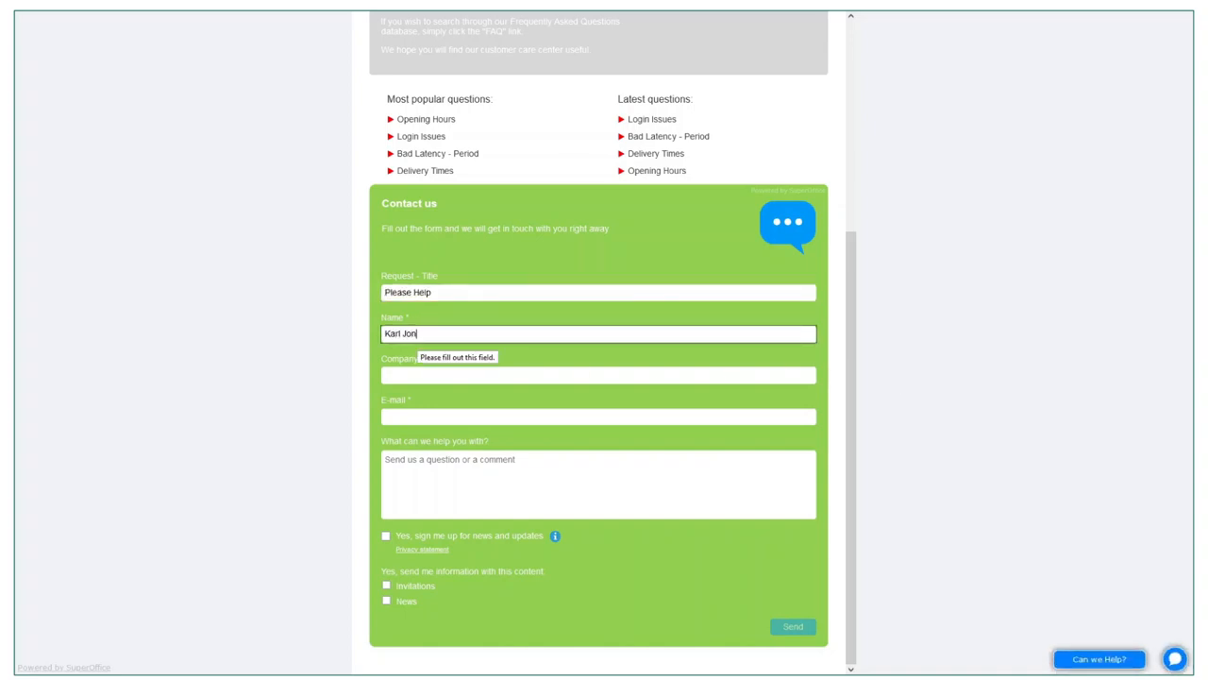
{"action": "type", "text": "KG Services Lt"}
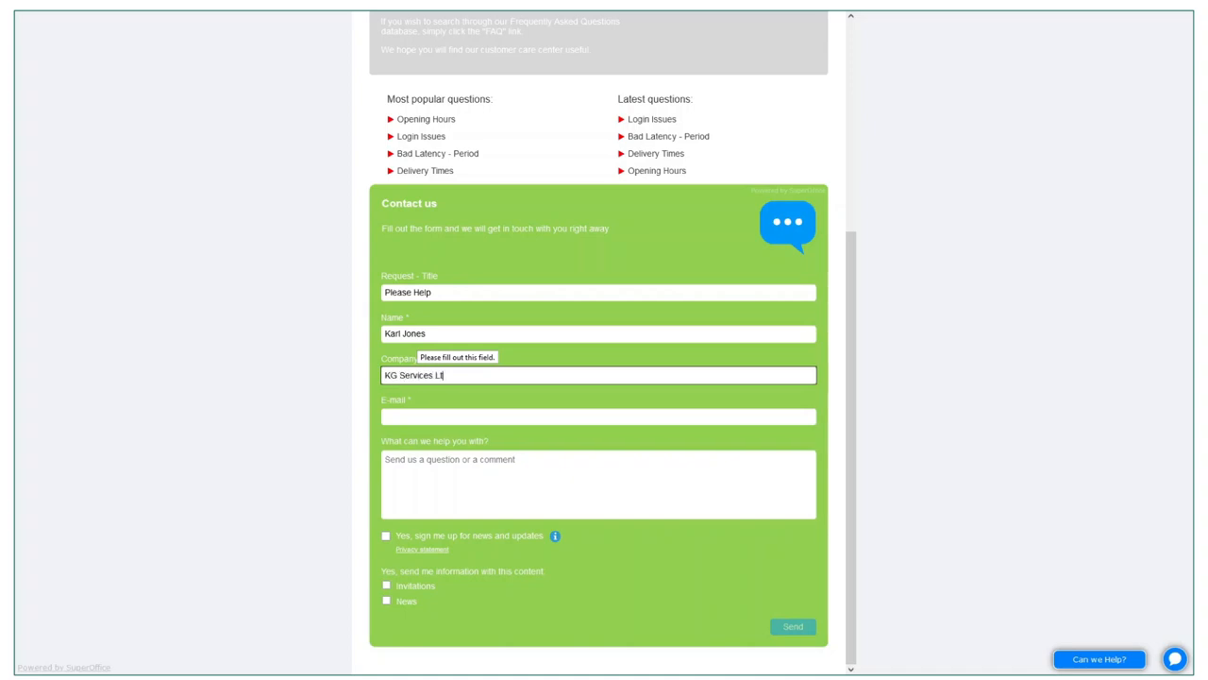
{"action": "type", "text": "d"}
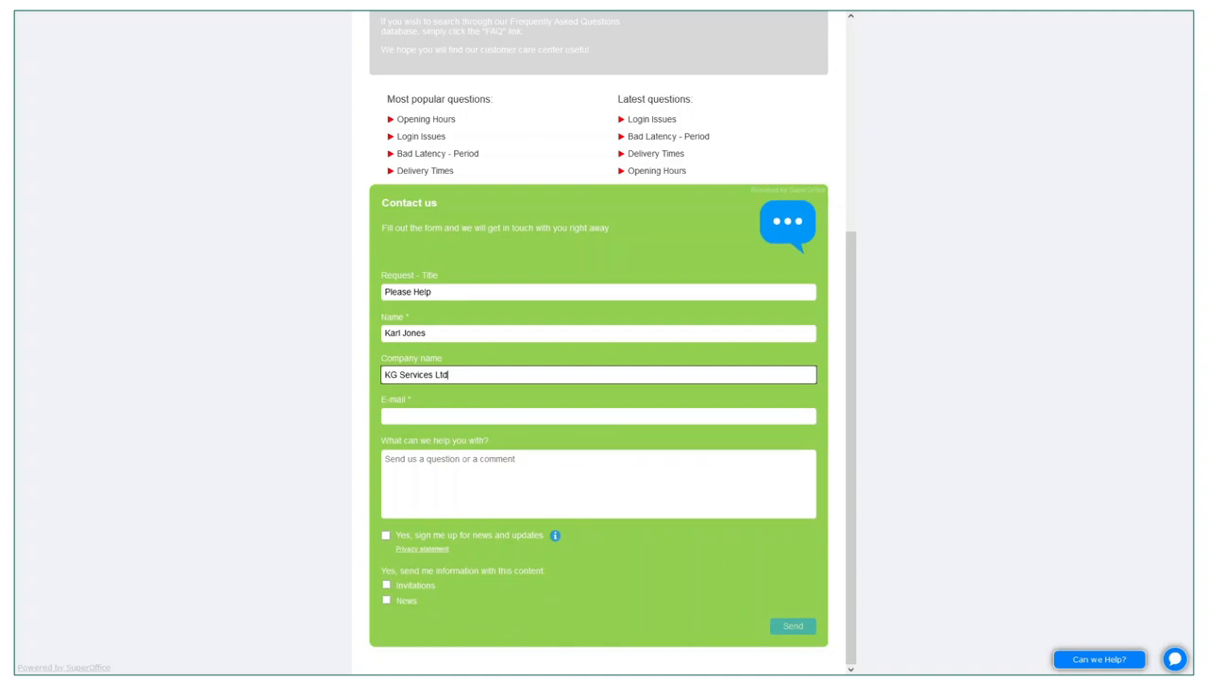
{"action": "left_click", "coordinate": [706, 42]}
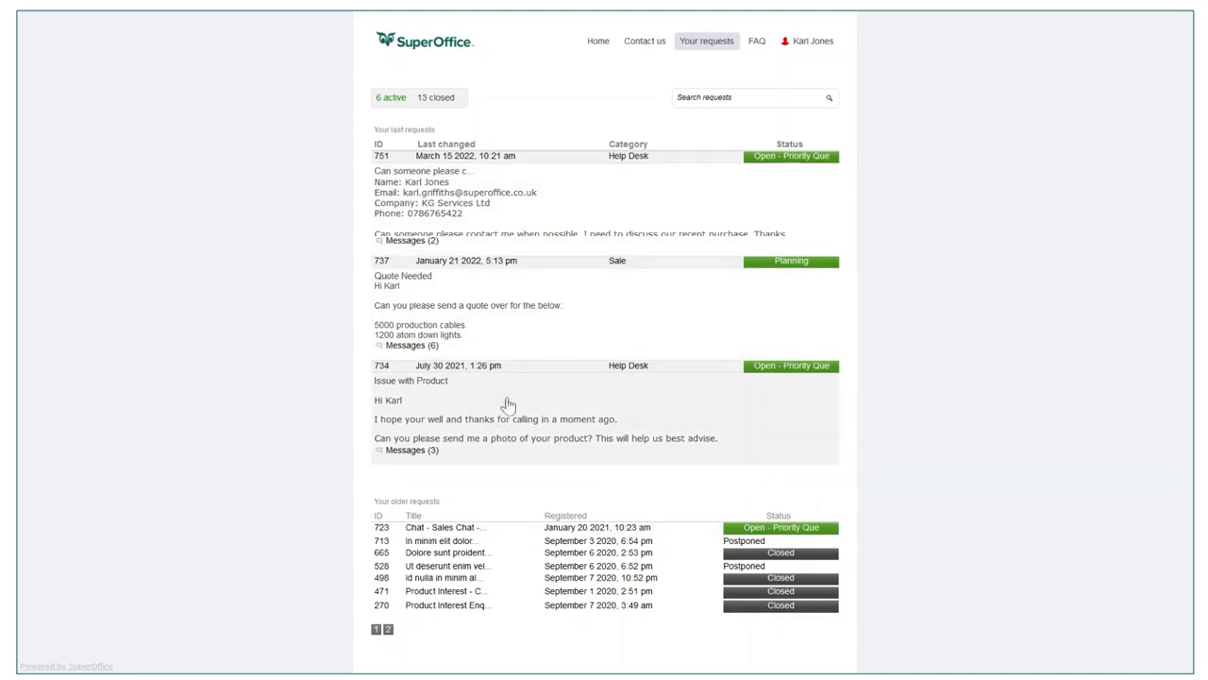
{"action": "mouse_move", "coordinate": [491, 335]}
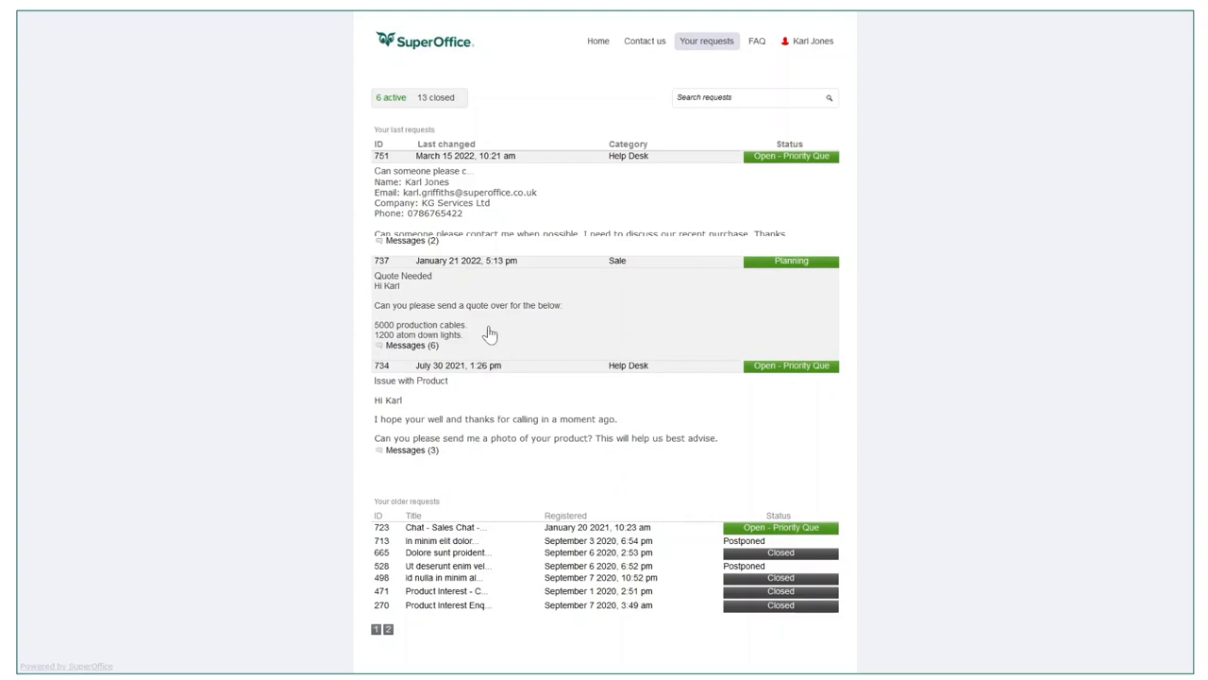
{"action": "mouse_move", "coordinate": [854, 321]}
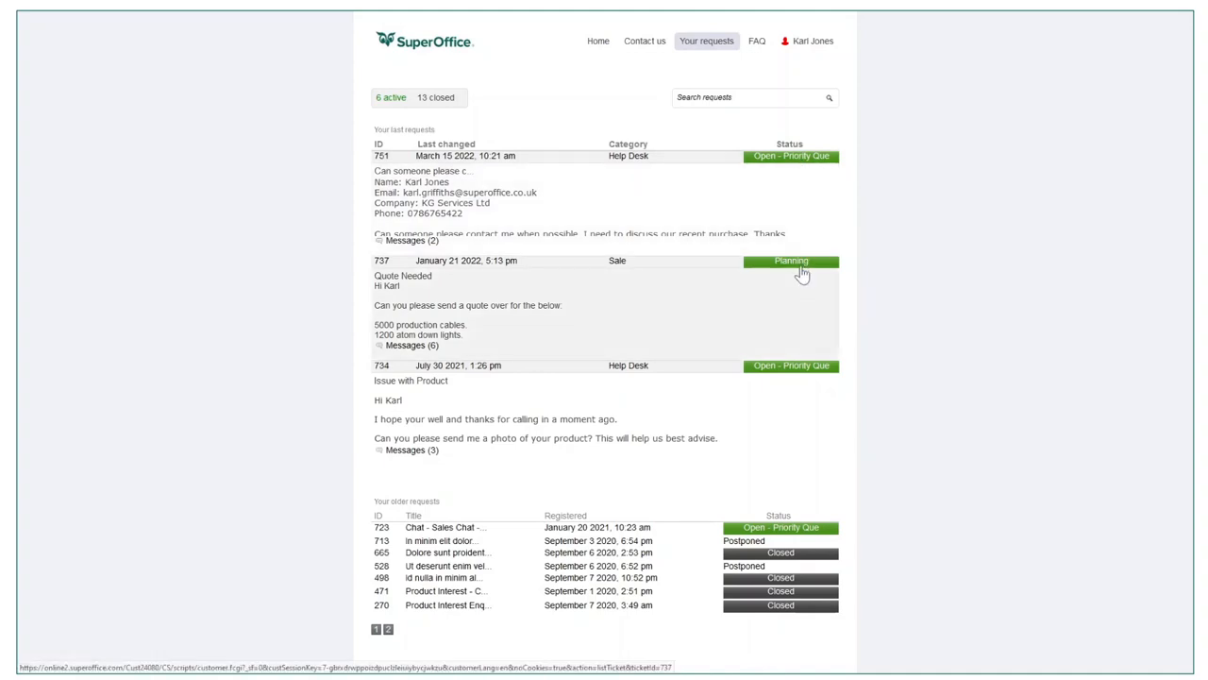
{"action": "mouse_move", "coordinate": [557, 209]}
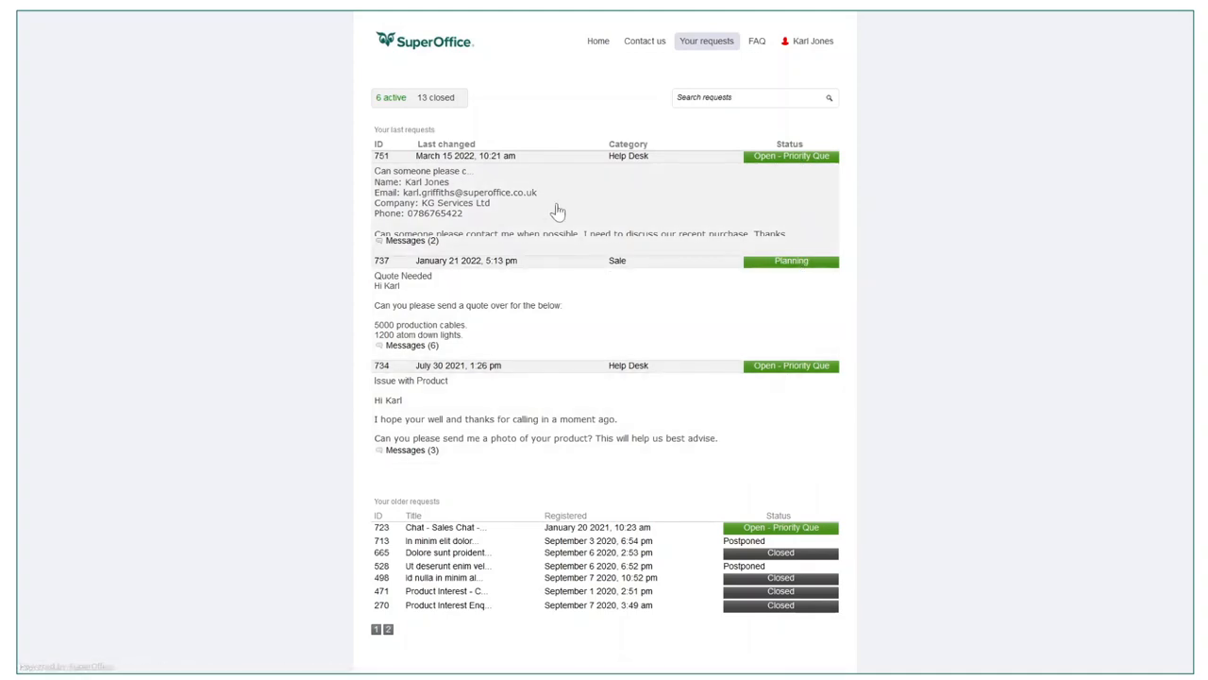
{"action": "mouse_move", "coordinate": [589, 235]}
{"action": "type", "text": "Any Progre"}
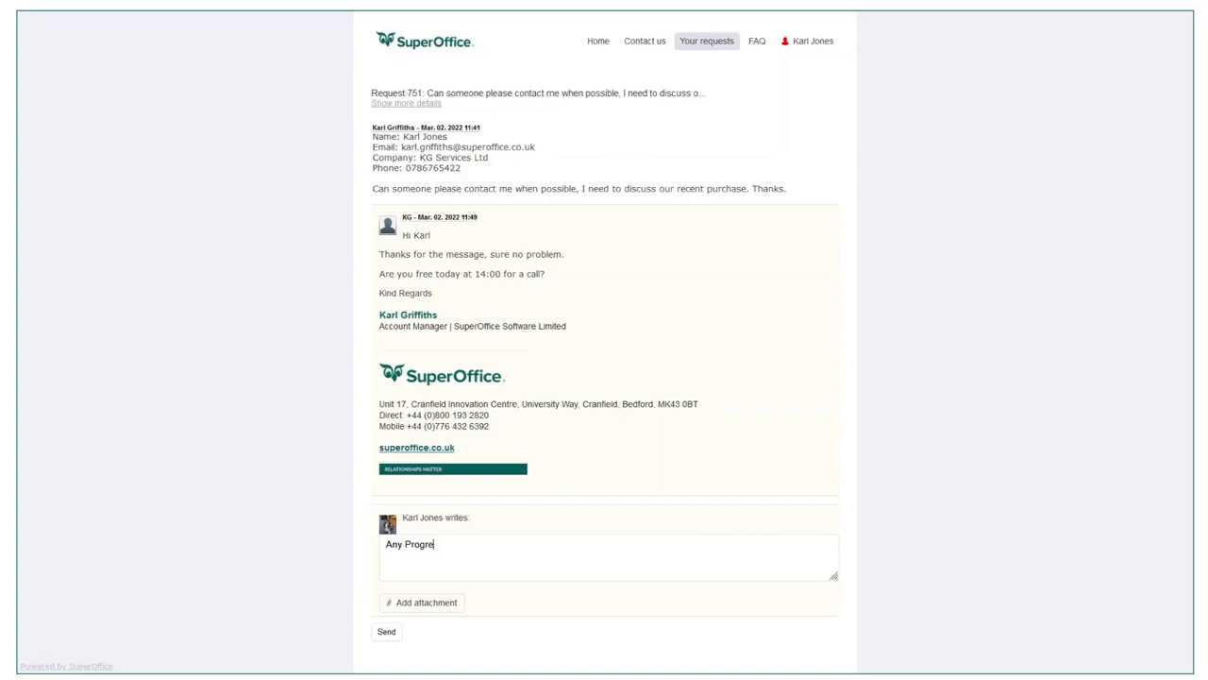
Reply 'Any Progress?' on request 751 and send it.
{"action": "type", "text": "ss?"}
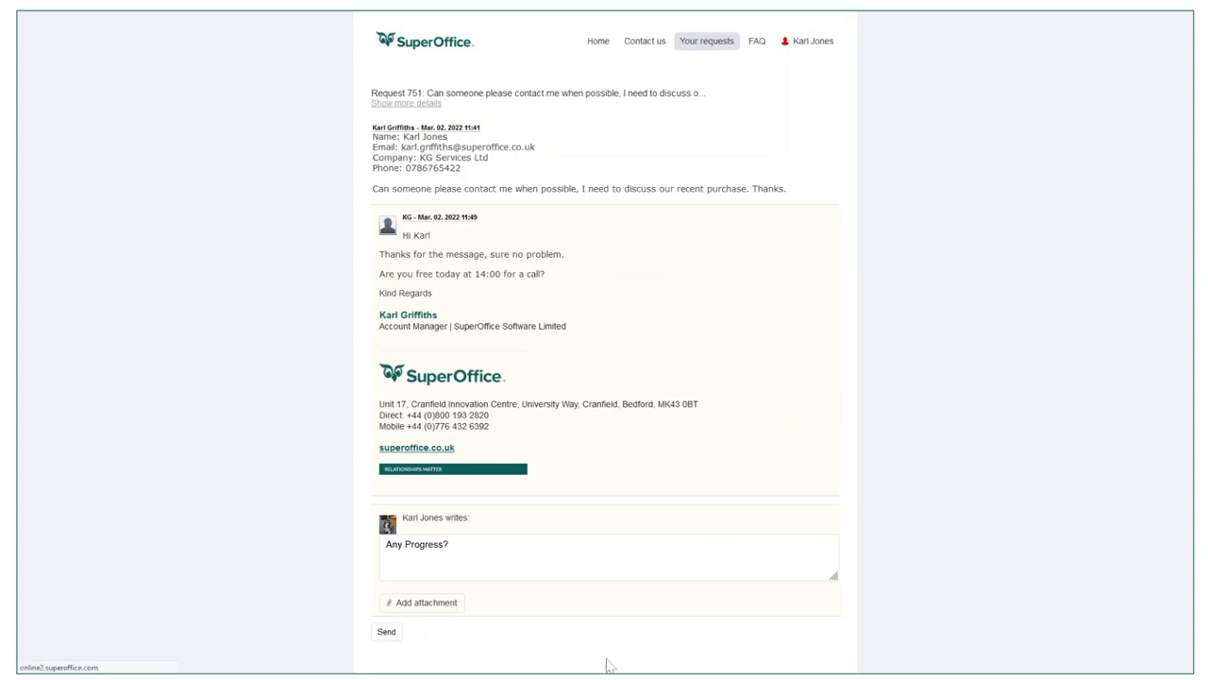
{"action": "mouse_move", "coordinate": [604, 608]}
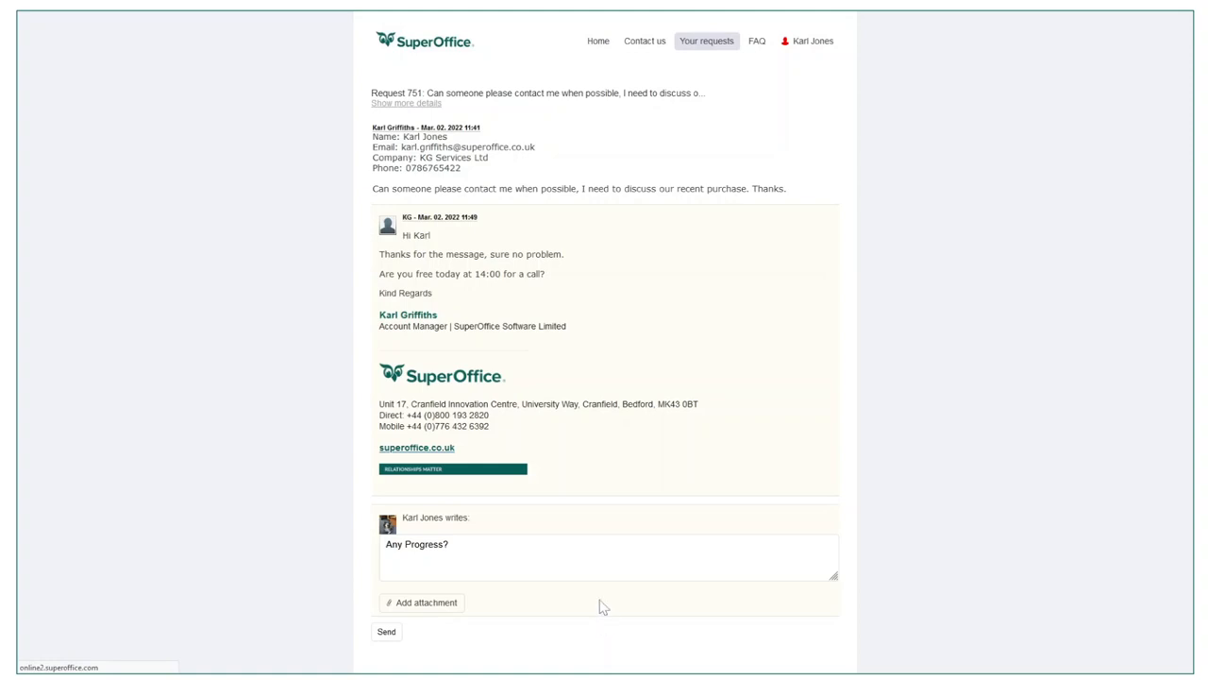
{"action": "left_click", "coordinate": [385, 631]}
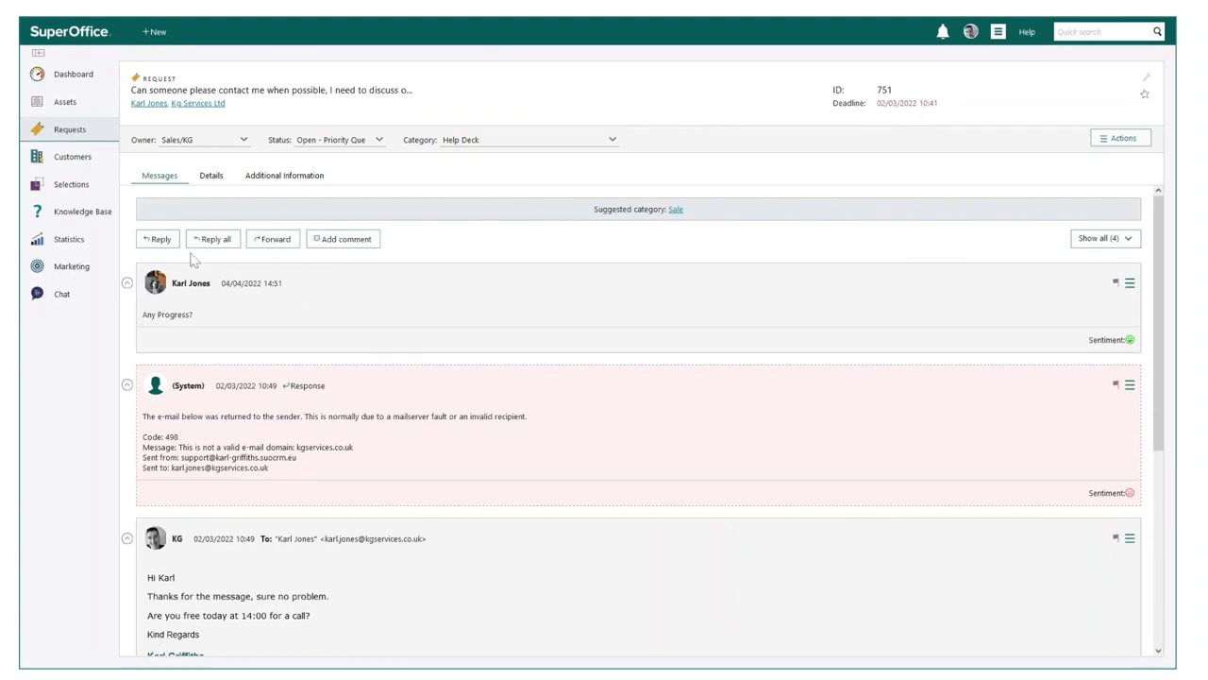
Send the apology reply offering a 16:00 call, then set request 751's status to Closed.
{"action": "left_click", "coordinate": [159, 237]}
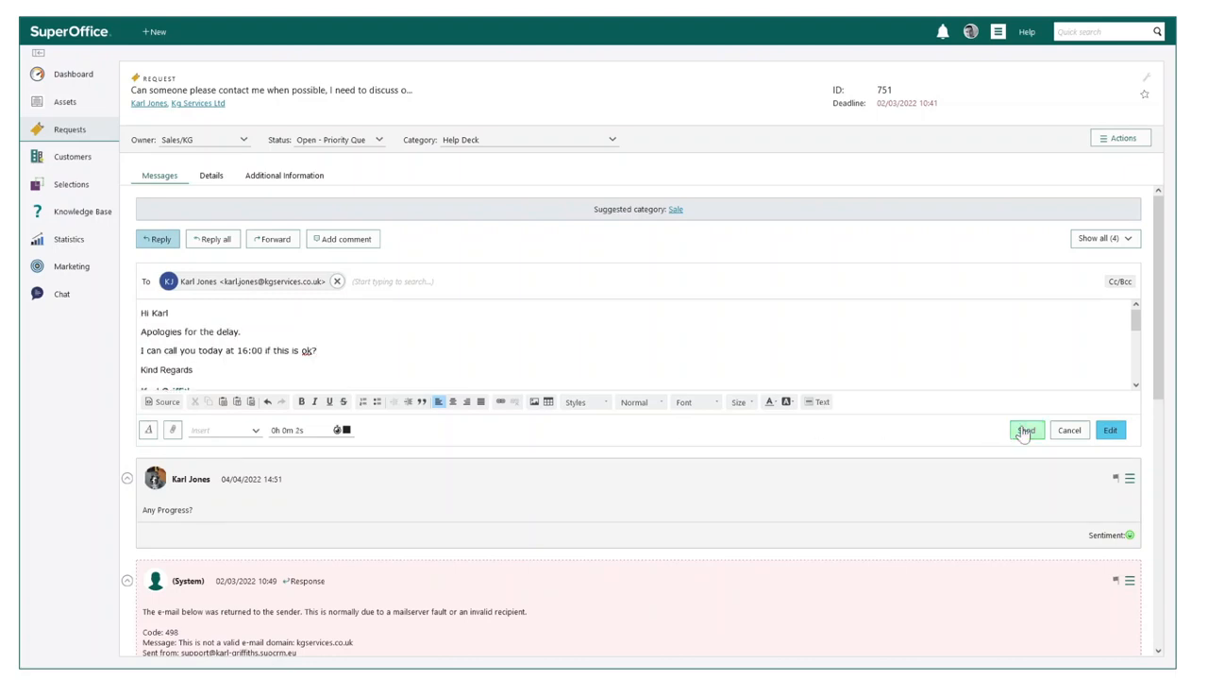
{"action": "left_click", "coordinate": [1027, 430]}
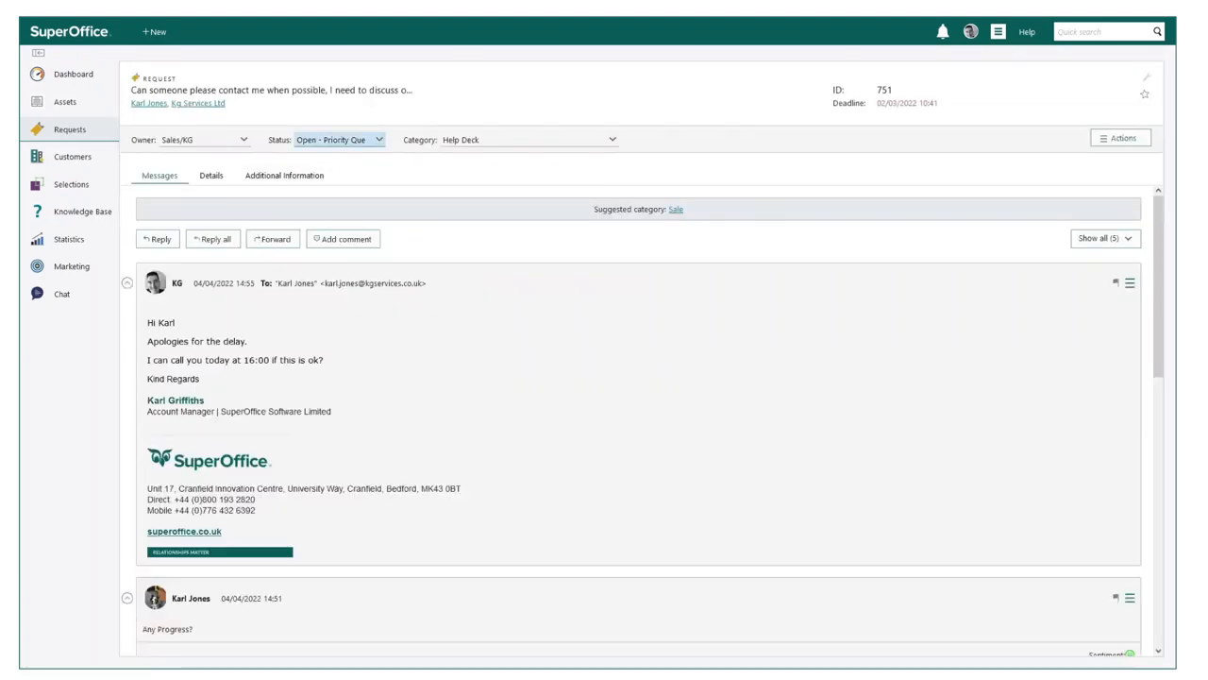
{"action": "left_click", "coordinate": [338, 139]}
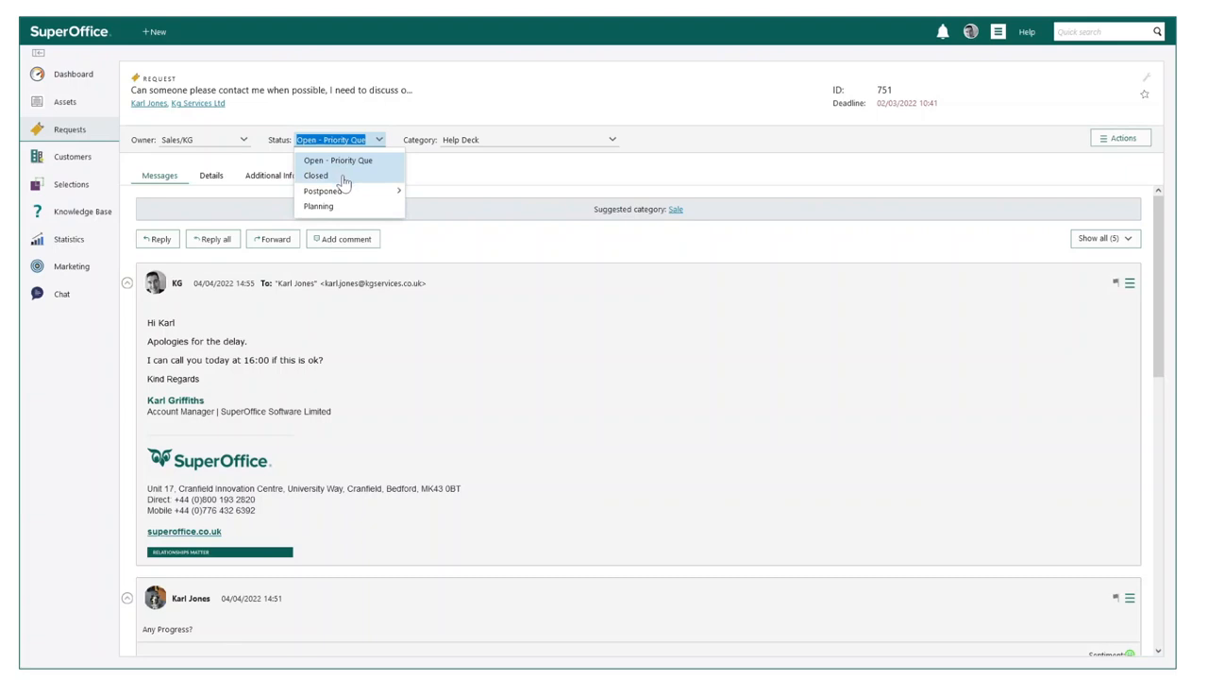
{"action": "left_click", "coordinate": [316, 176]}
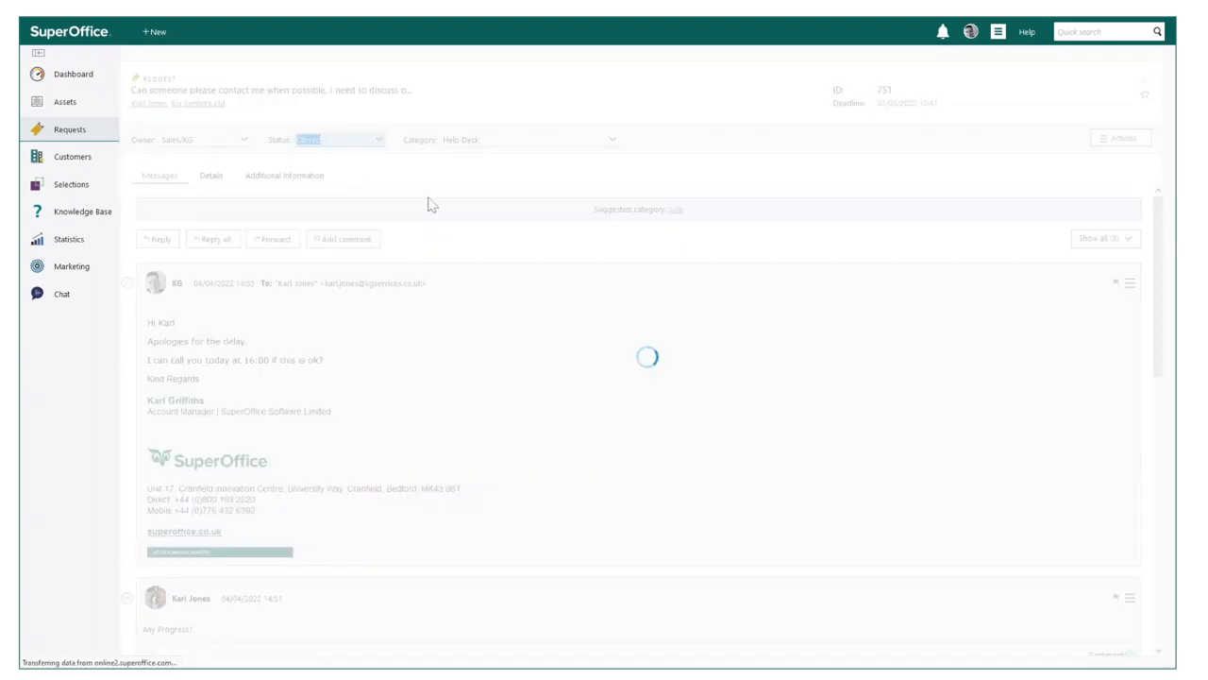